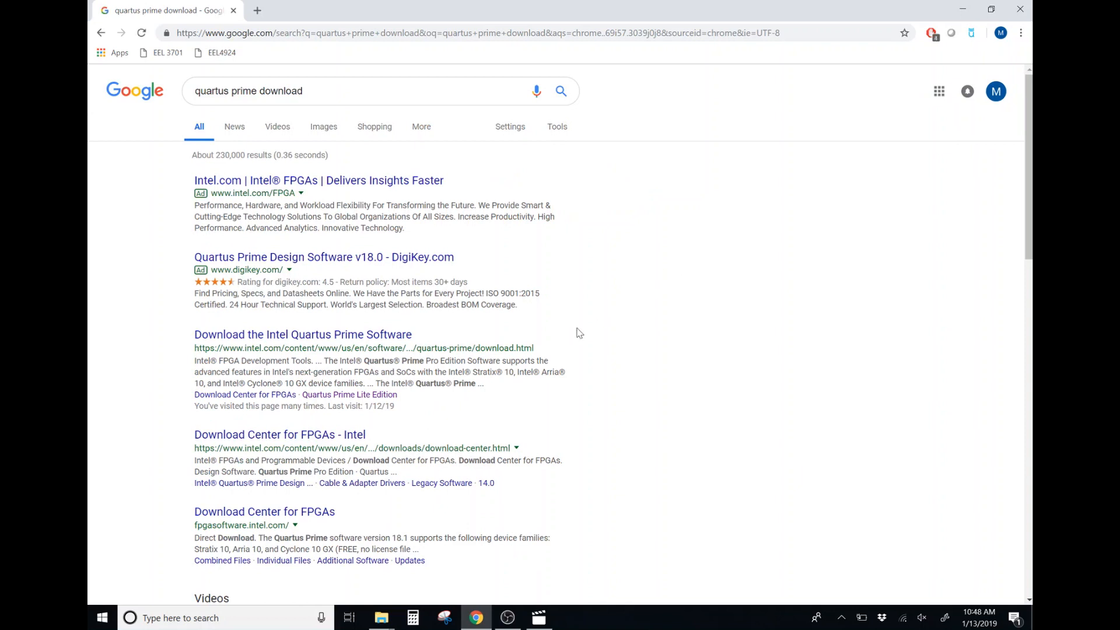
mouse_move(307, 344)
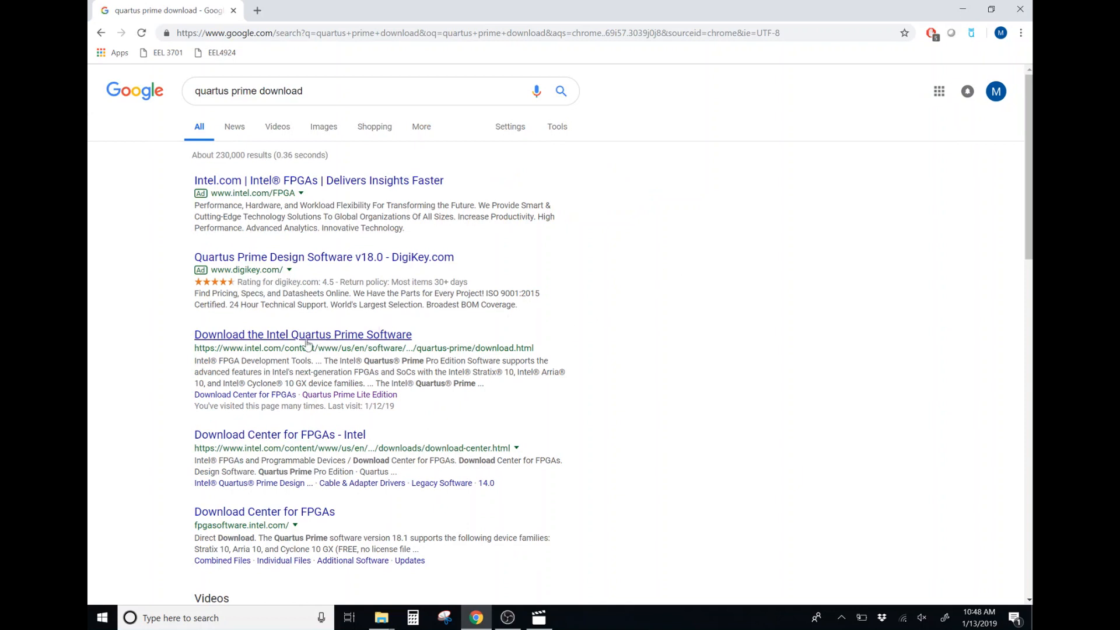
mouse_move(262, 348)
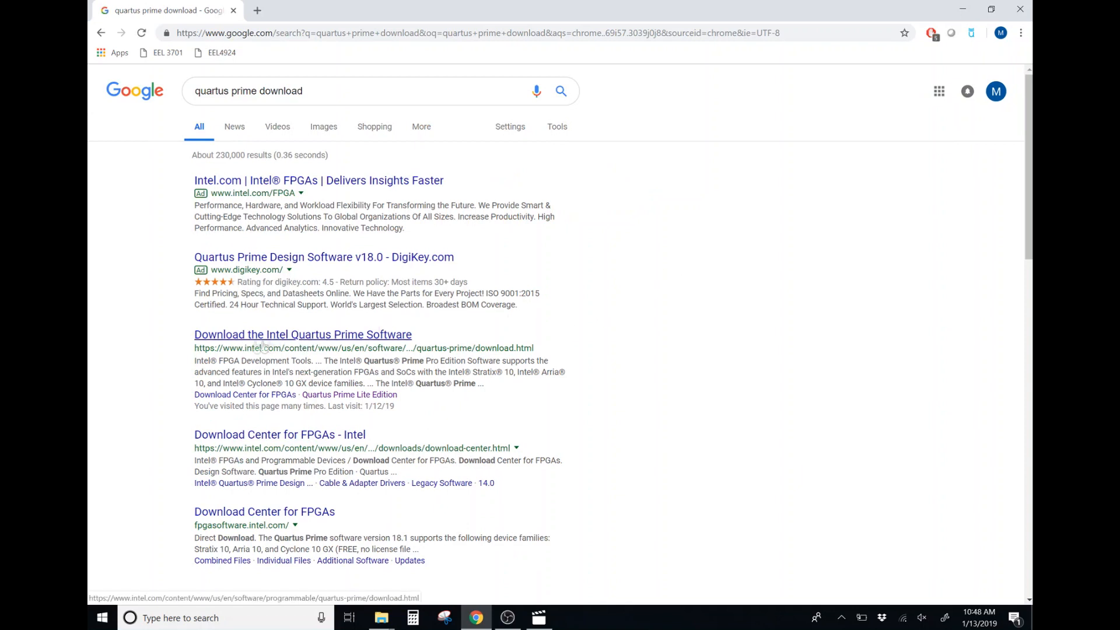
Open the 'Download the Intel Quartus Prime Software' result on Intel's site
left_click(303, 334)
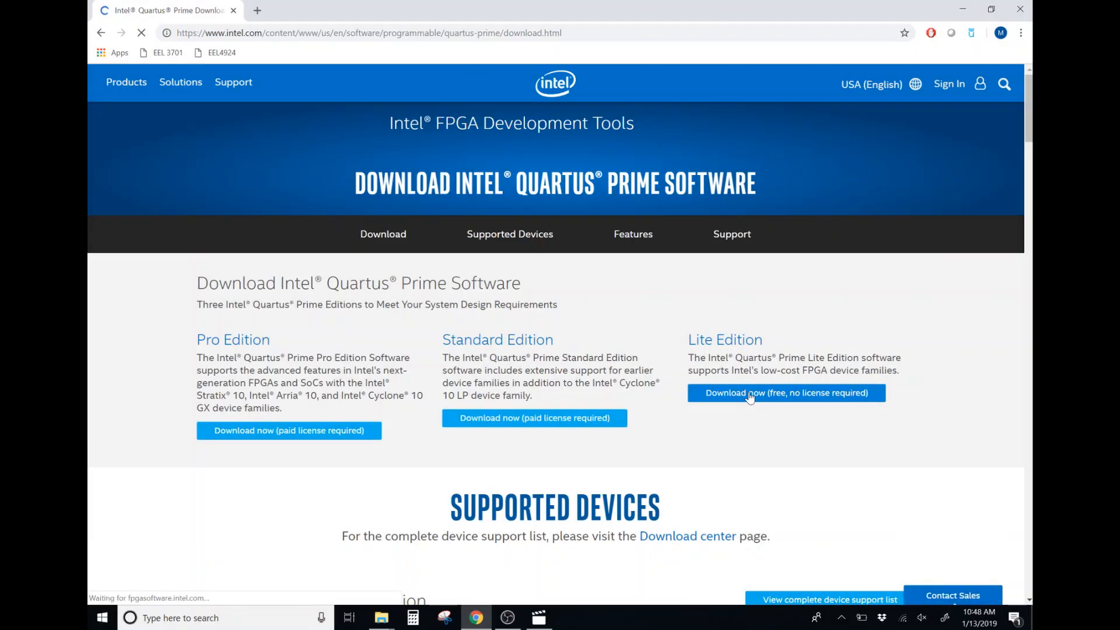
Go to the Lite Edition download page and scroll to the file list
left_click(786, 393)
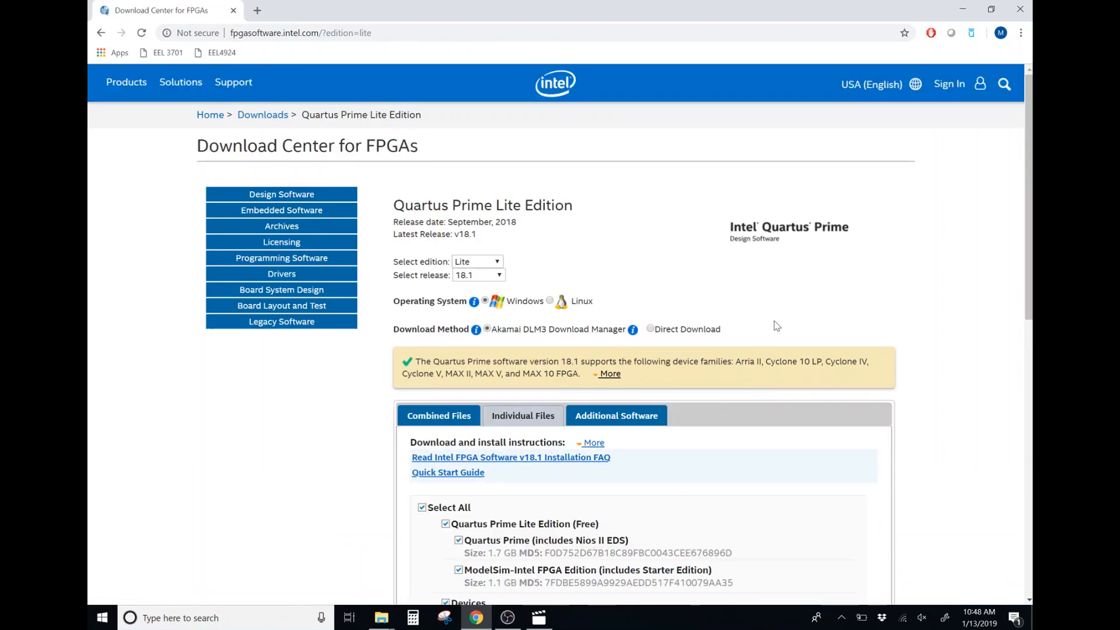
scroll("down", 3)
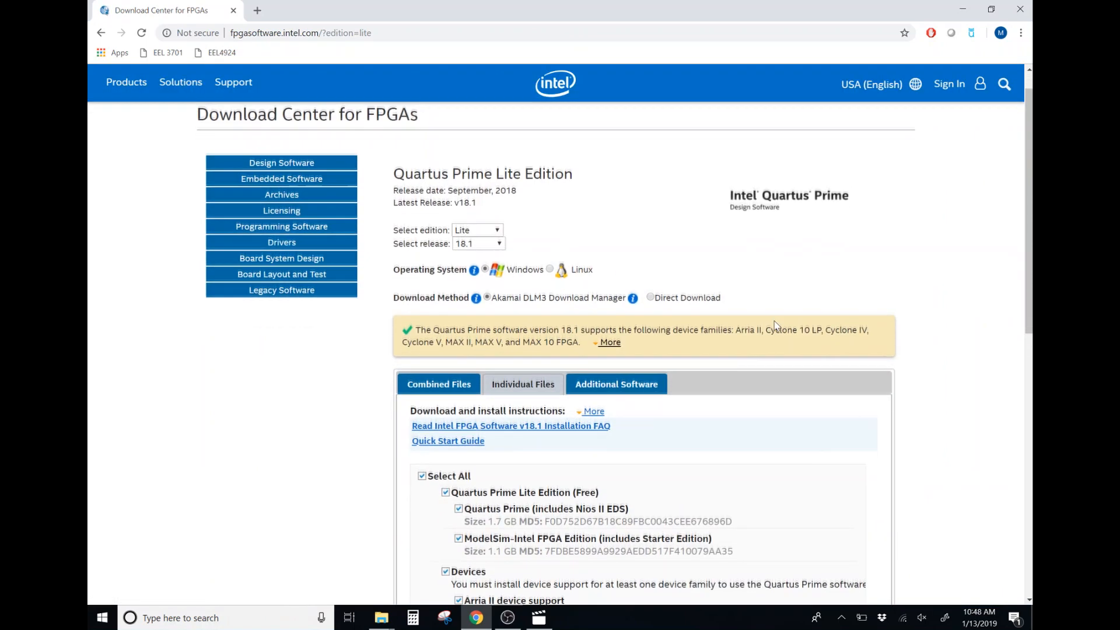
scroll("down", 3)
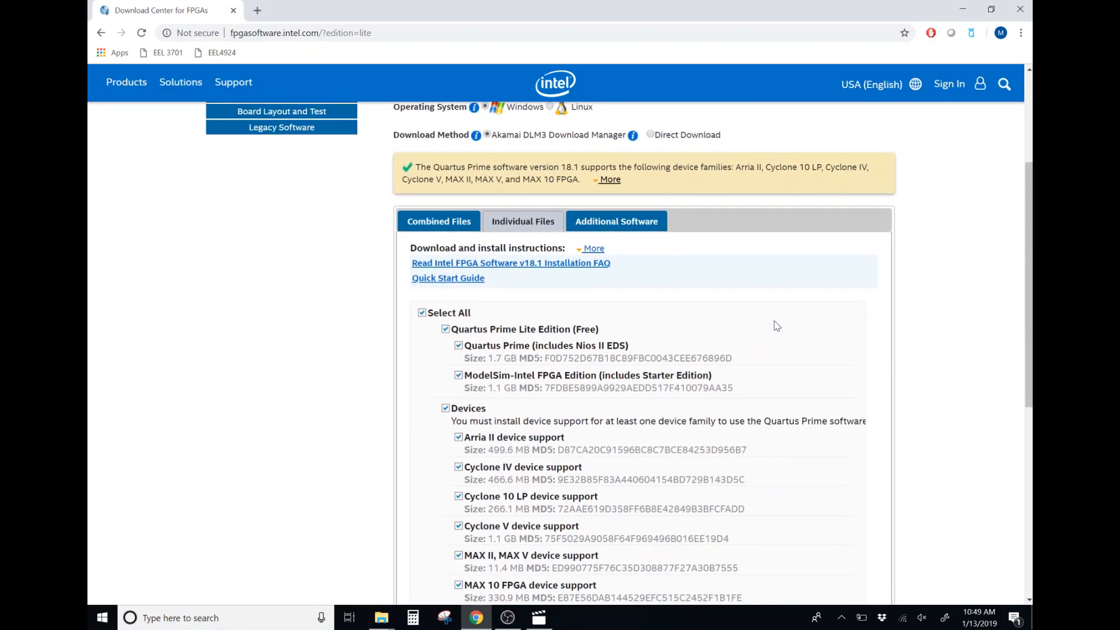
scroll("down", 3)
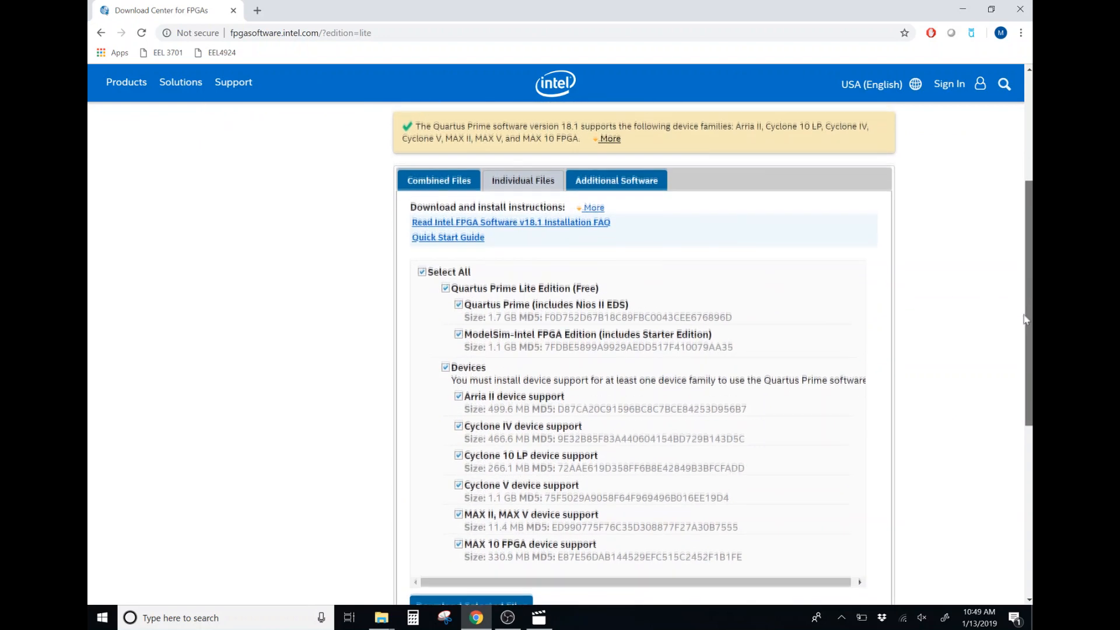
scroll("down", 3)
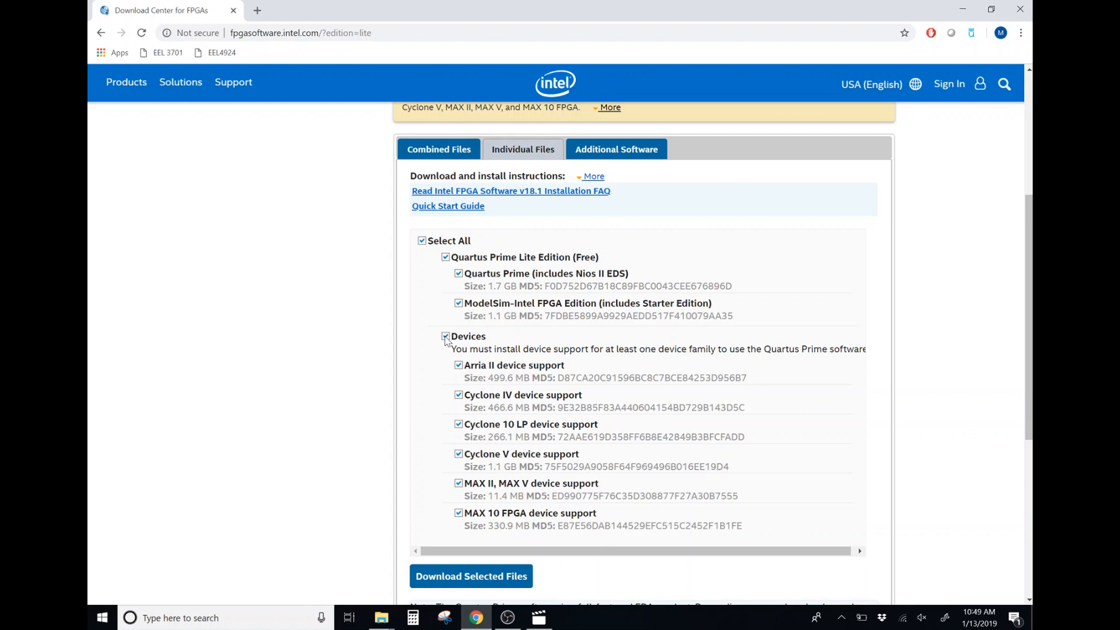
Limit device support to Cyclone V and MAX II/V, then download selected files
left_click(447, 336)
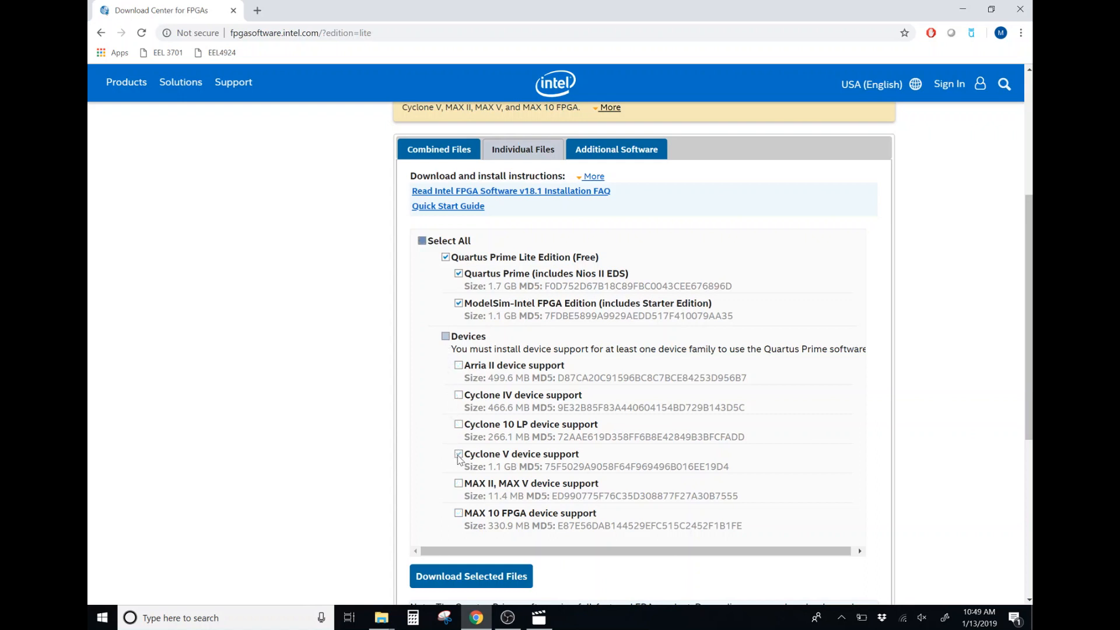
left_click(459, 483)
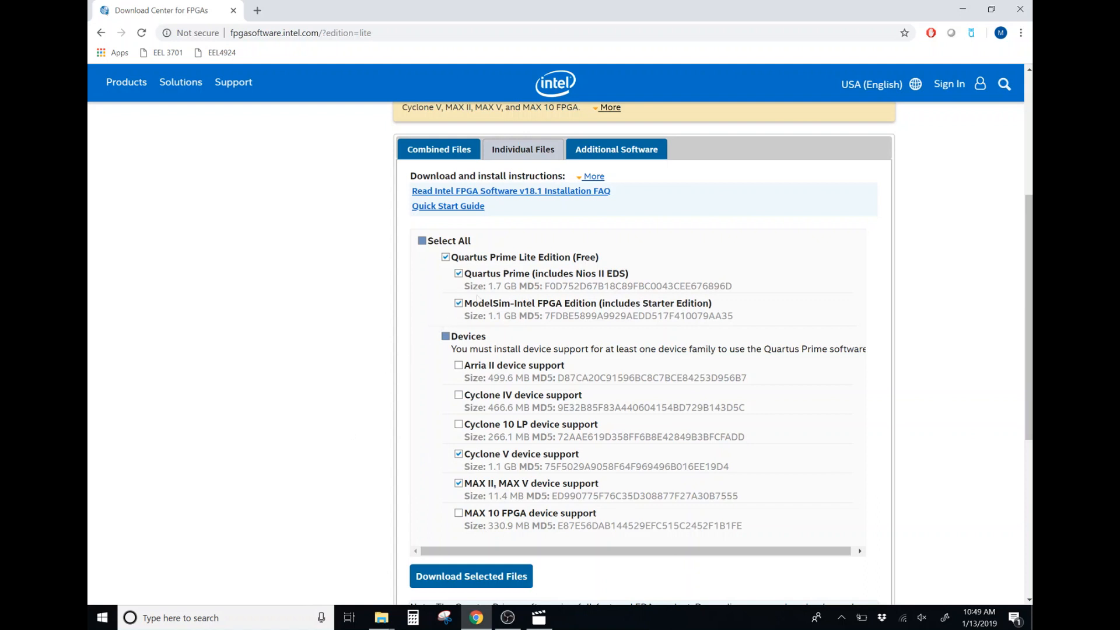
mouse_move(344, 412)
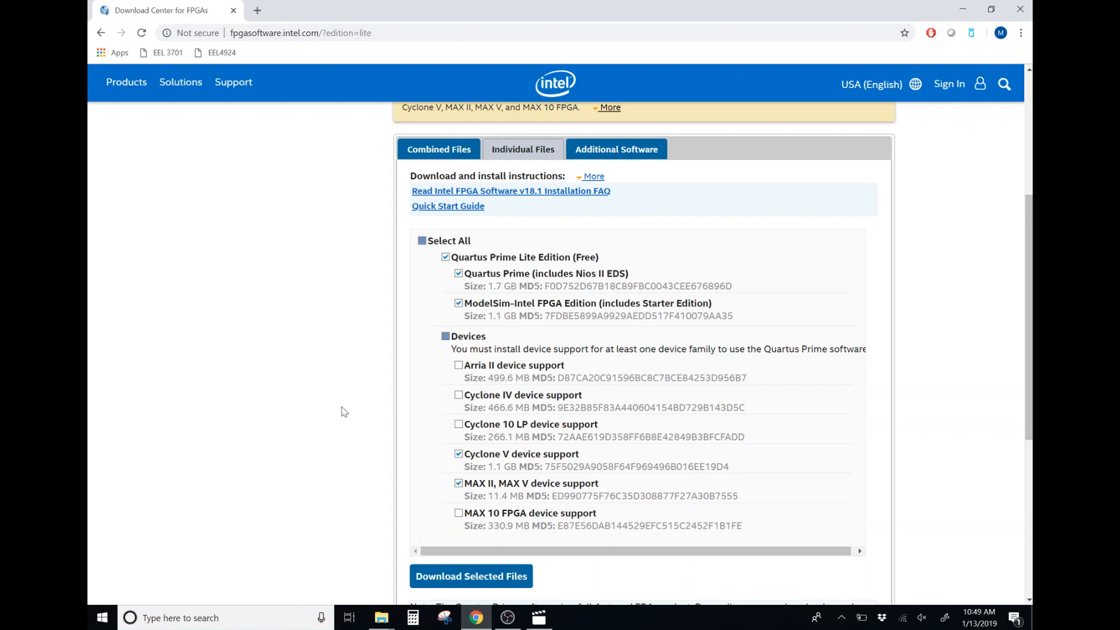
scroll("down", 3)
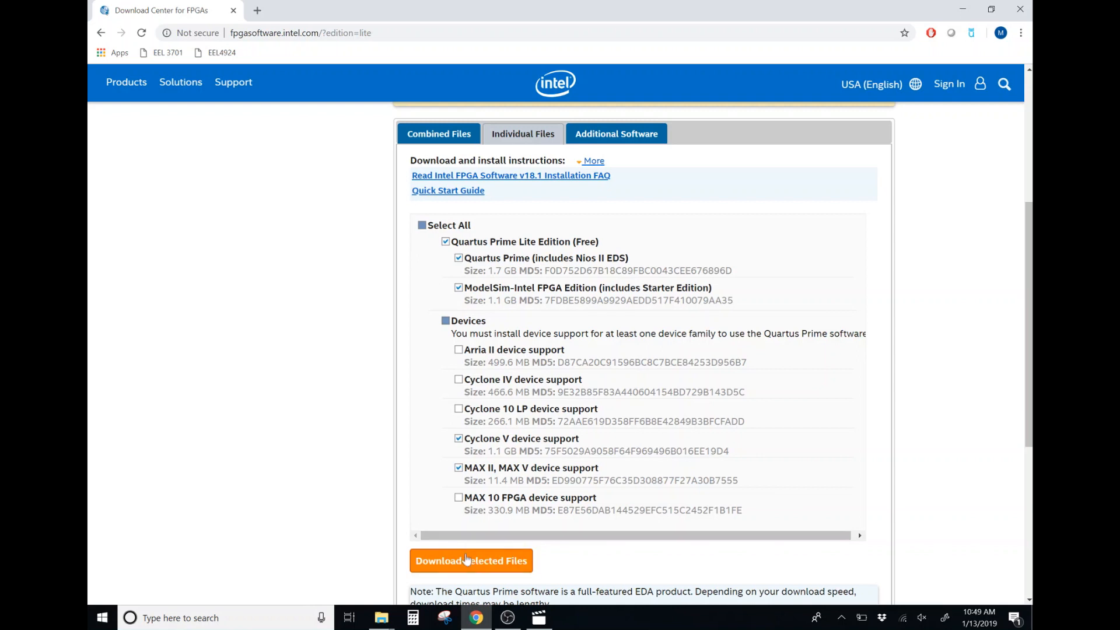
left_click(467, 560)
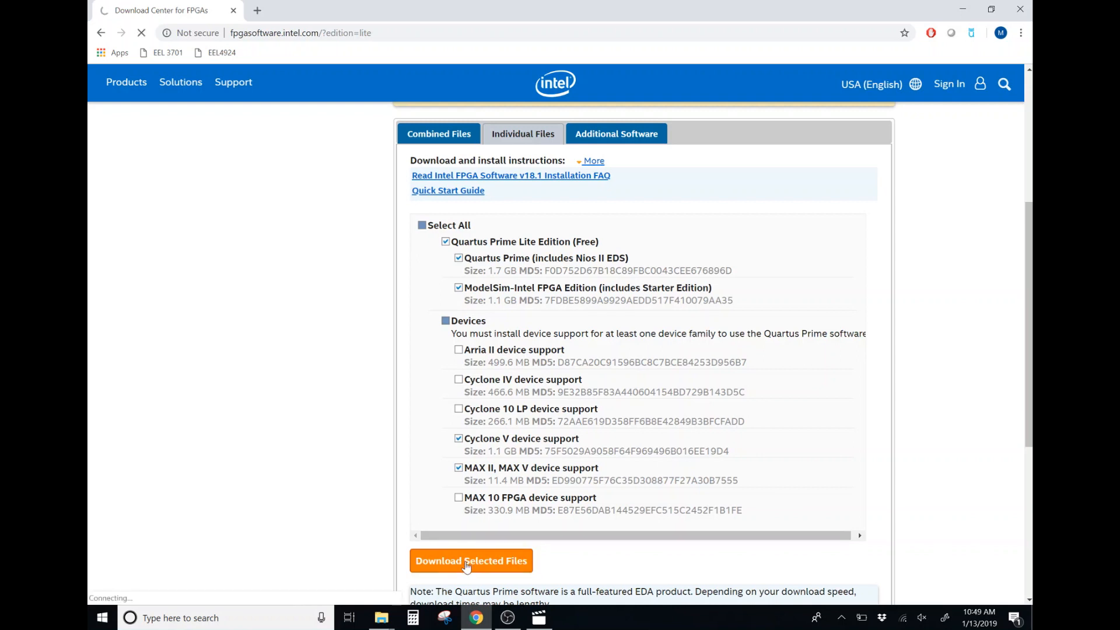
Request the selected files again and choose 'Register now for an individual account'
left_click(470, 560)
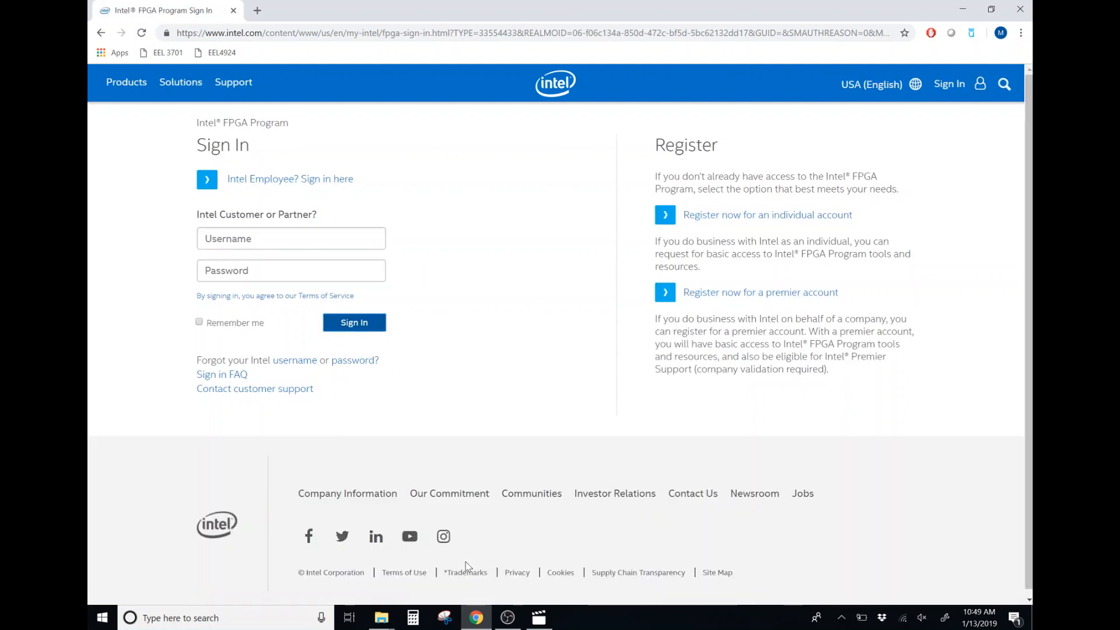
mouse_move(478, 205)
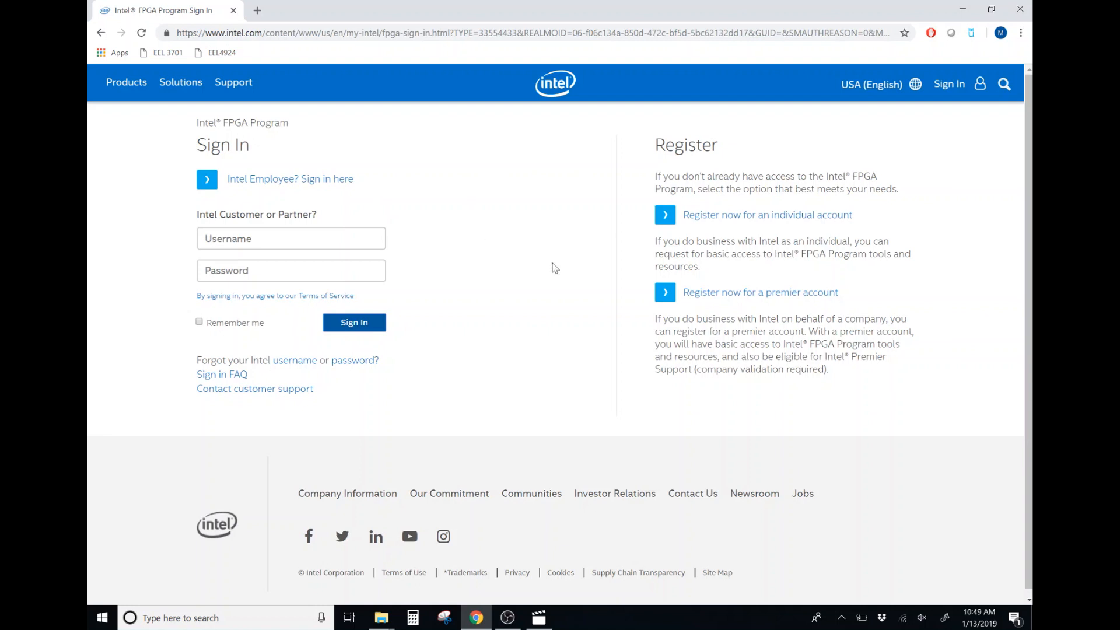
mouse_move(728, 223)
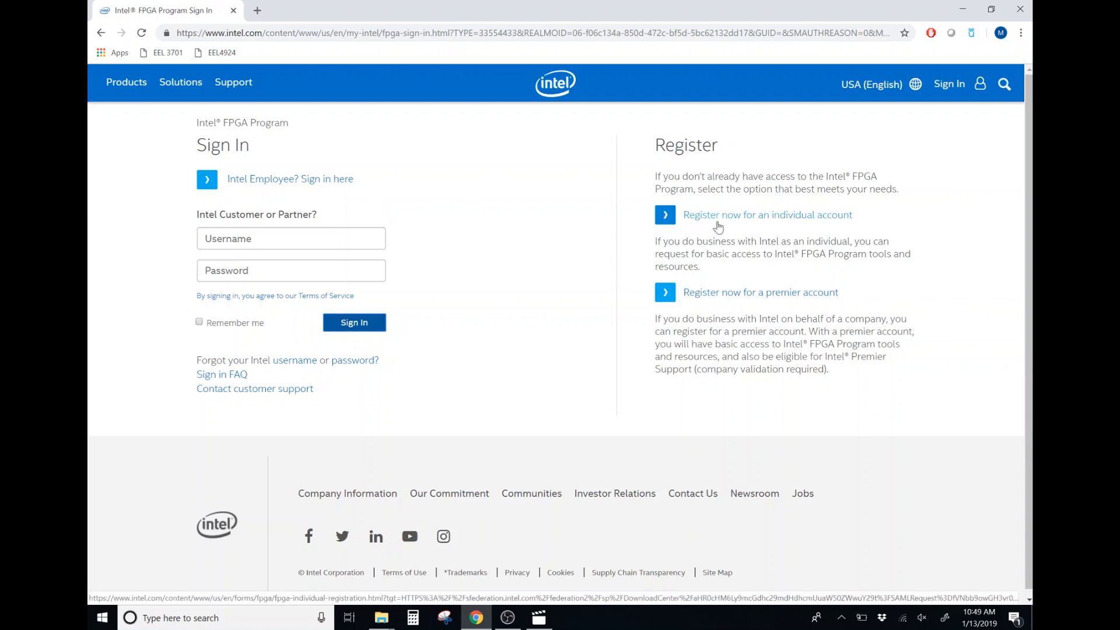
left_click(768, 215)
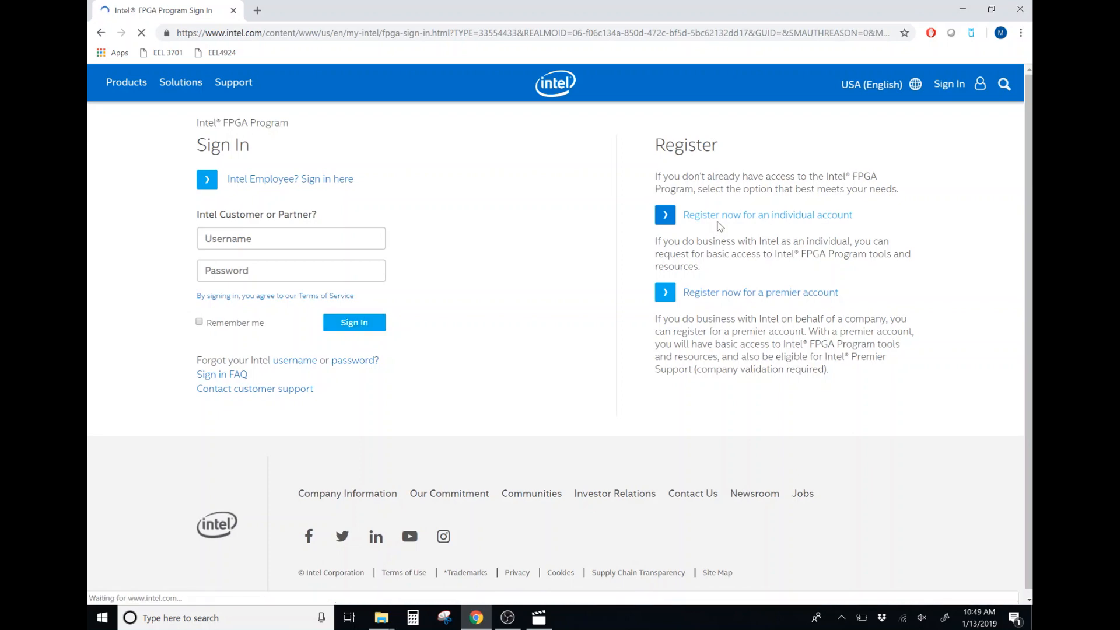
Open the individual registration form, begin Personal Information, and choose a Job Function
left_click(768, 214)
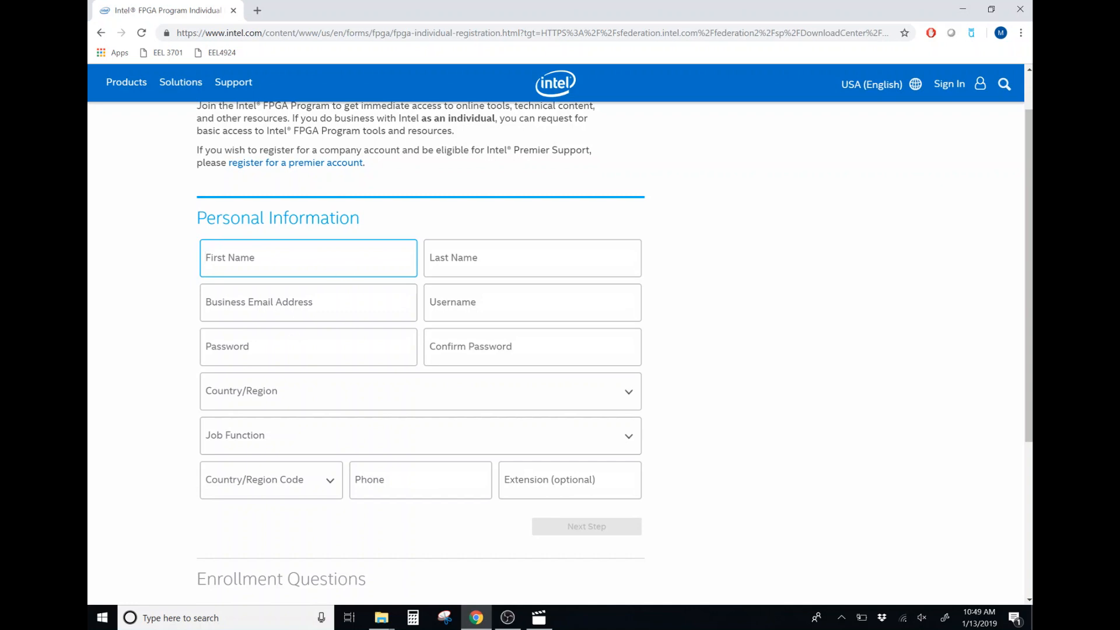
left_click(308, 302)
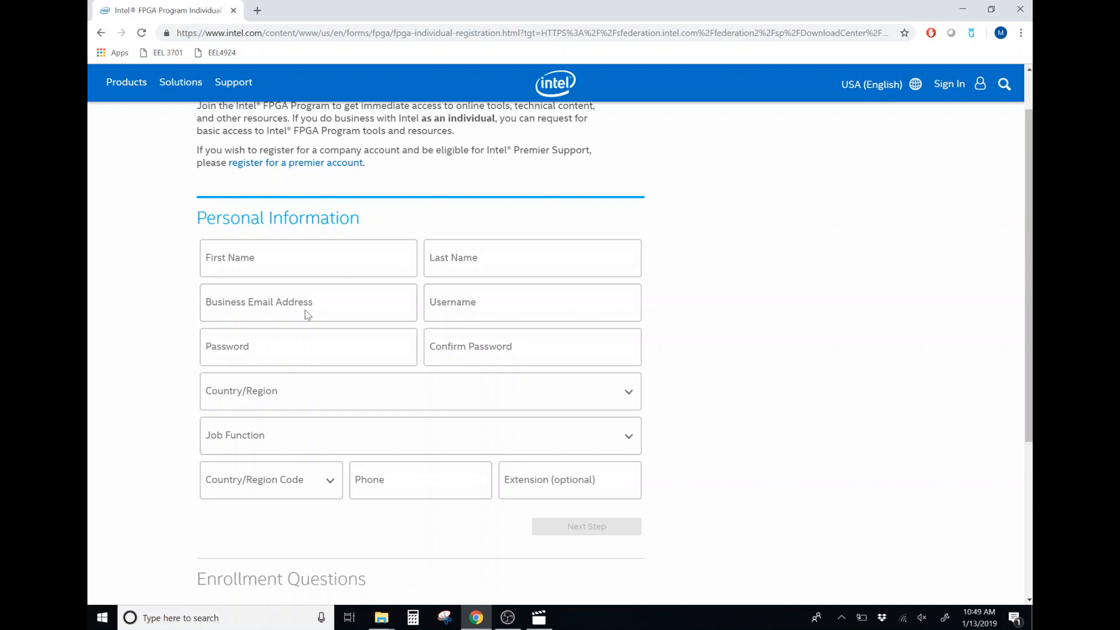
left_click(419, 435)
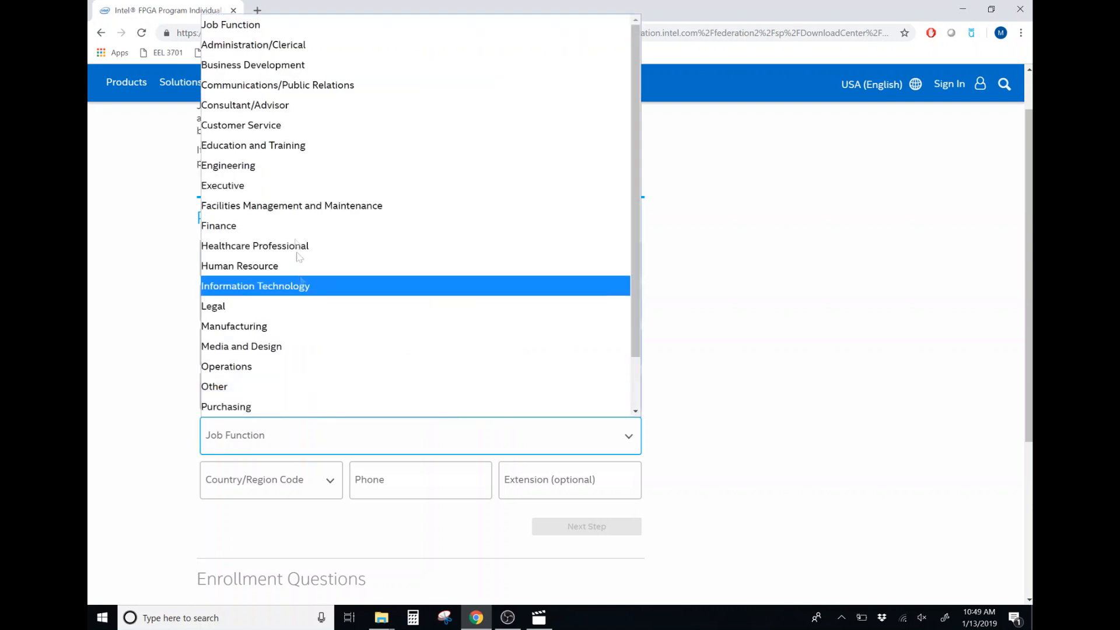
left_click(227, 165)
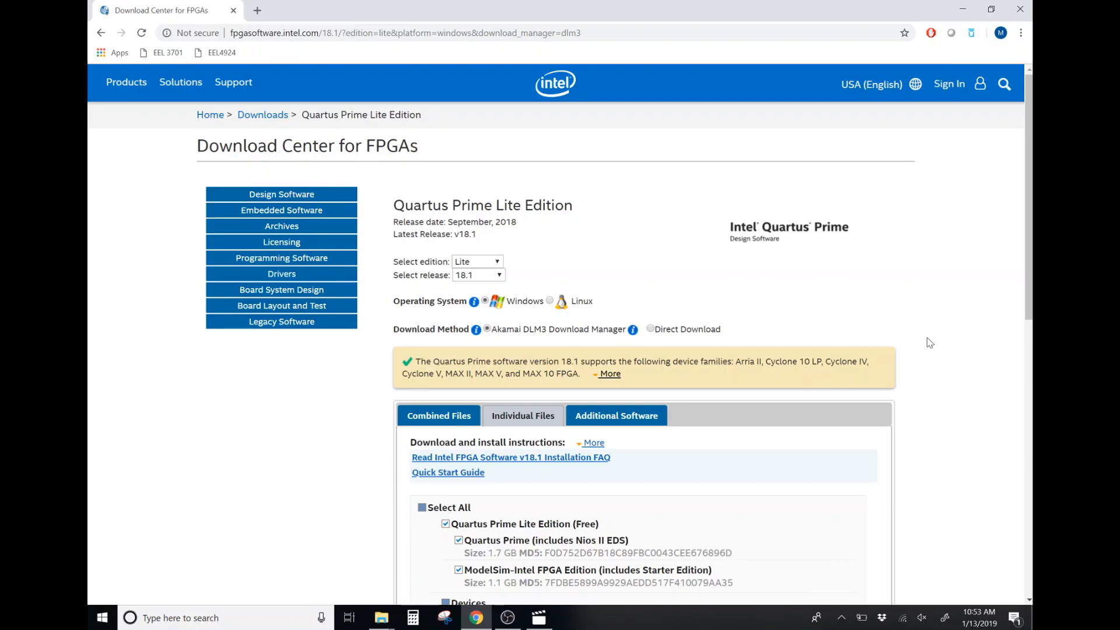
mouse_move(714, 275)
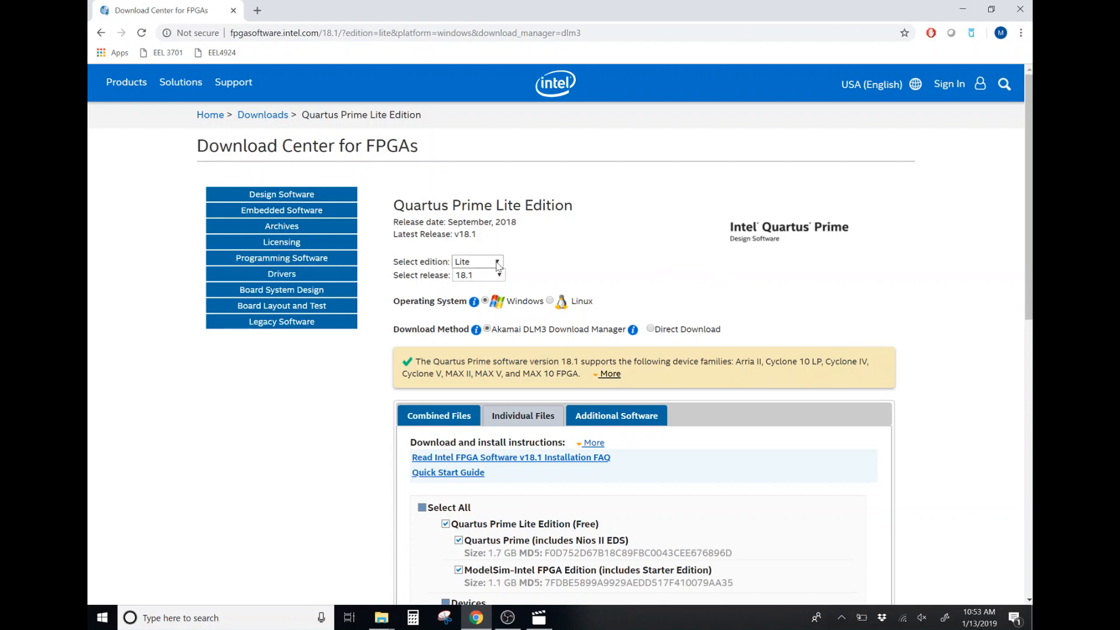
left_click(476, 261)
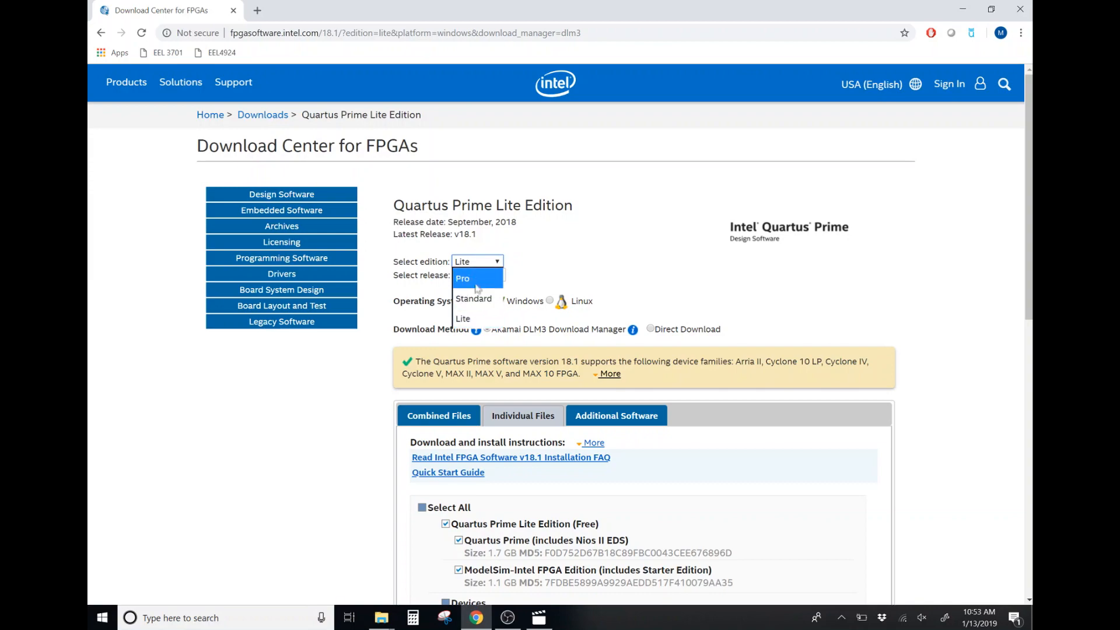
left_click(478, 275)
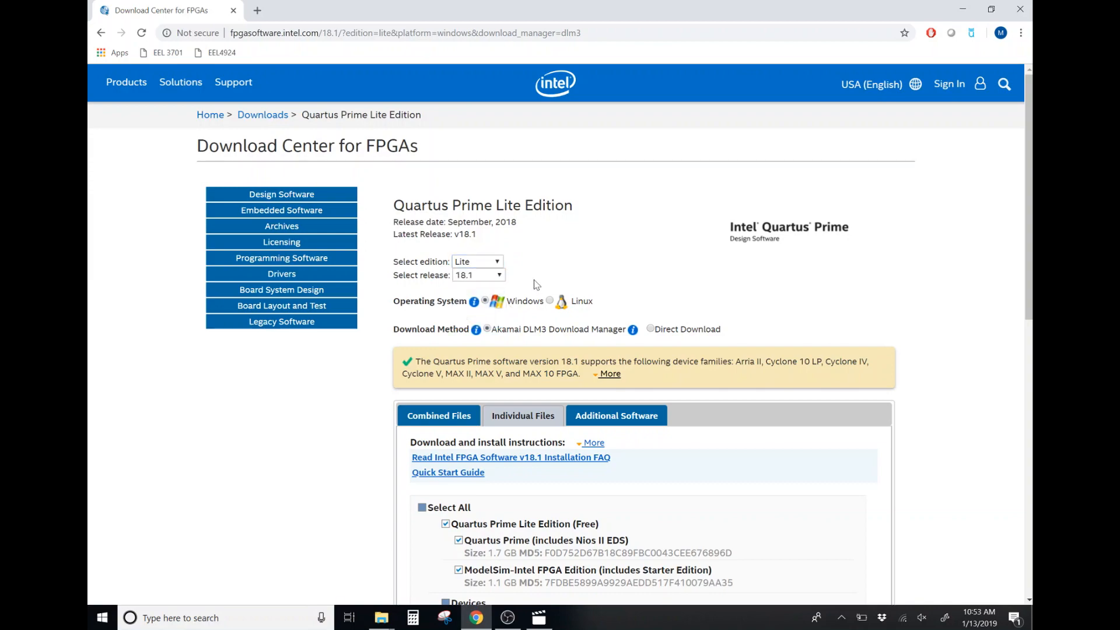
scroll("down", 3)
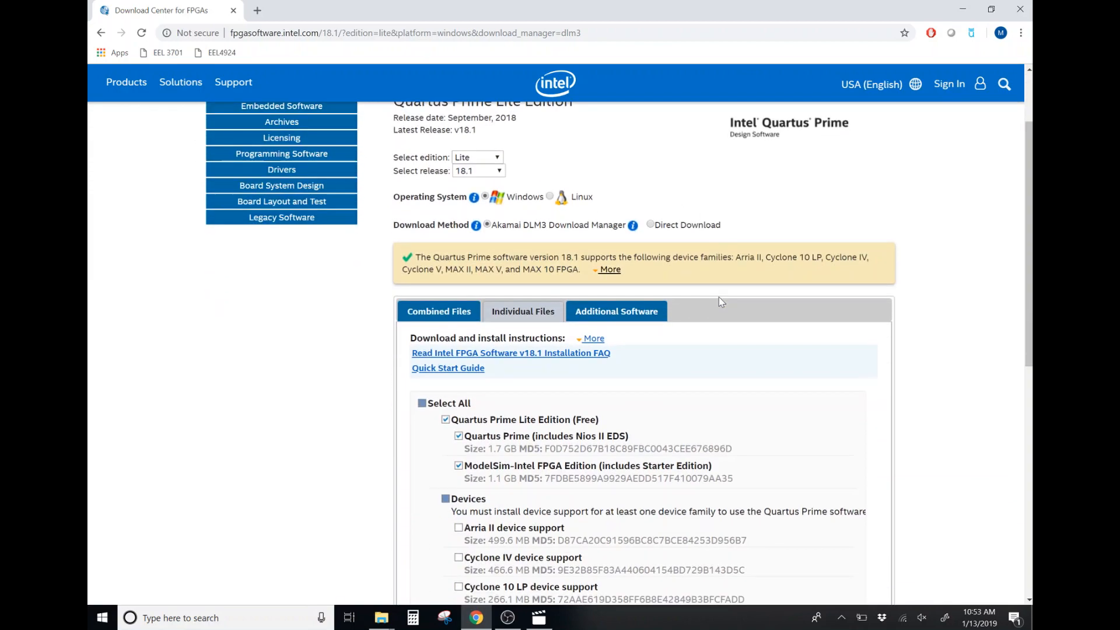
scroll("down", 3)
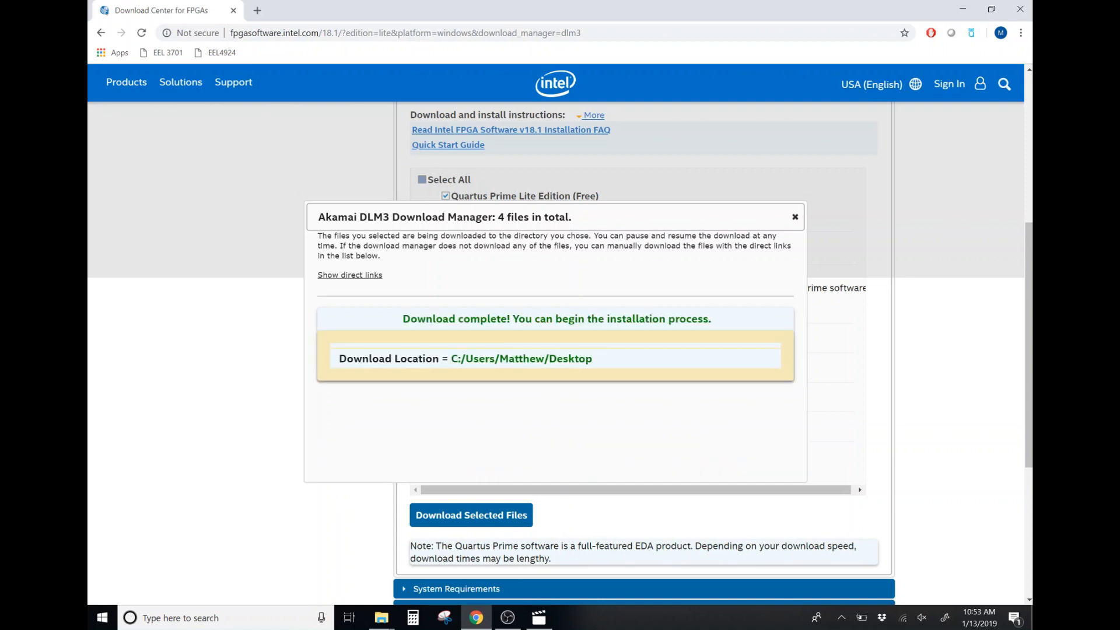
mouse_move(550, 350)
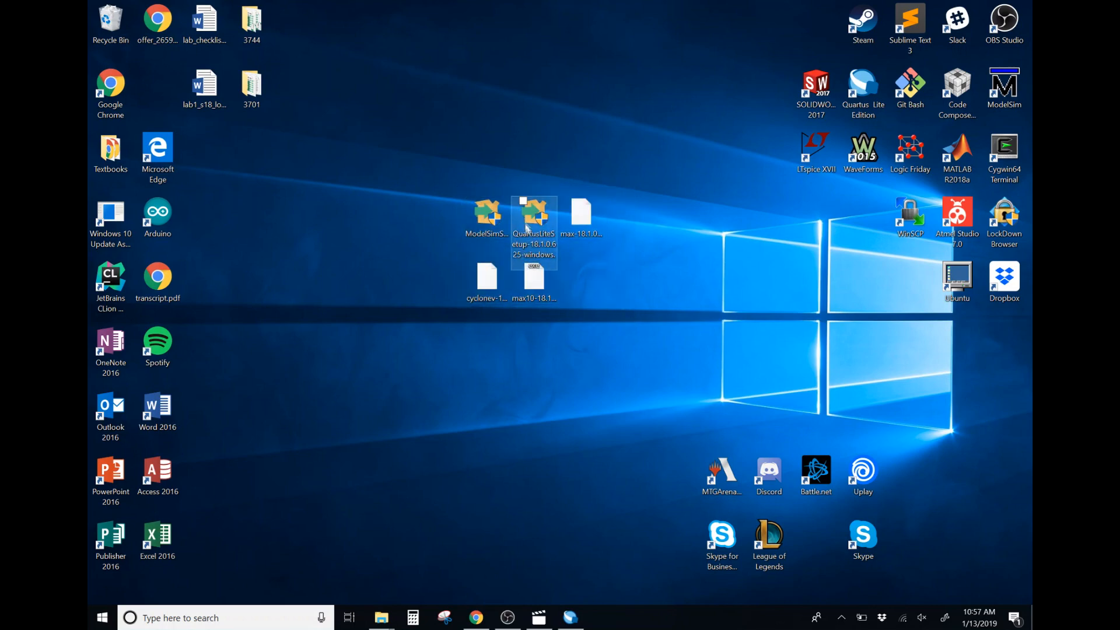
mouse_move(539, 244)
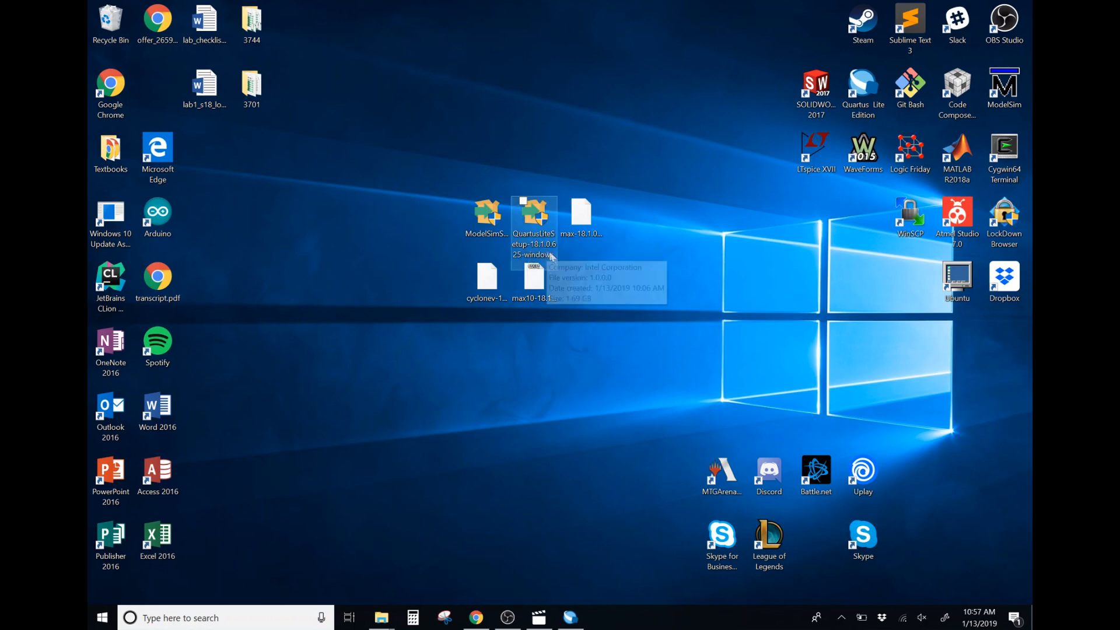
mouse_move(579, 282)
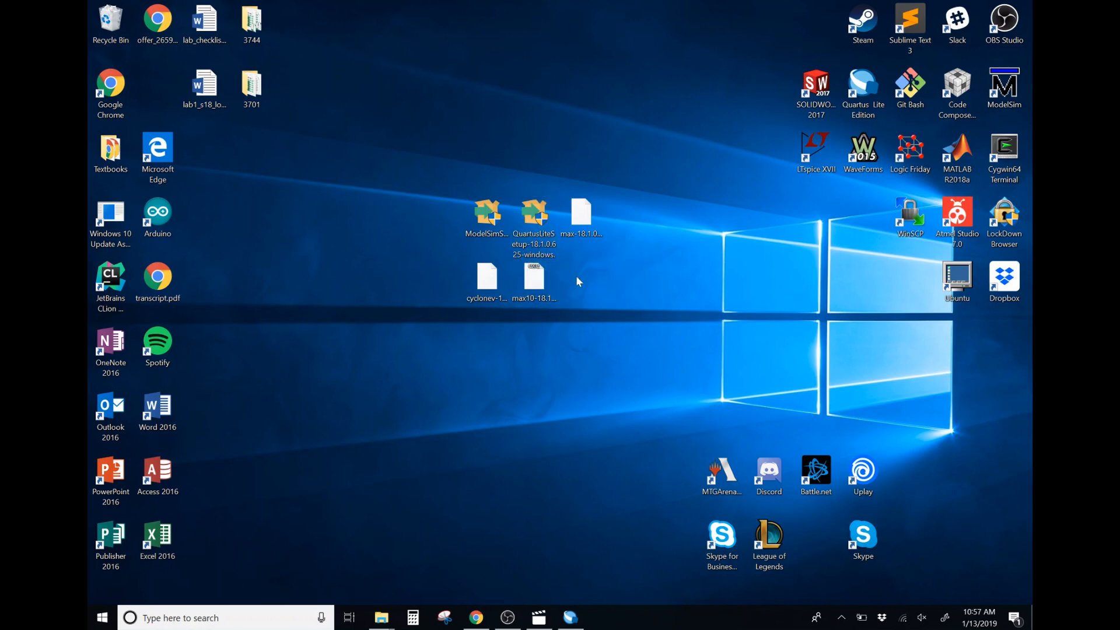
mouse_move(554, 346)
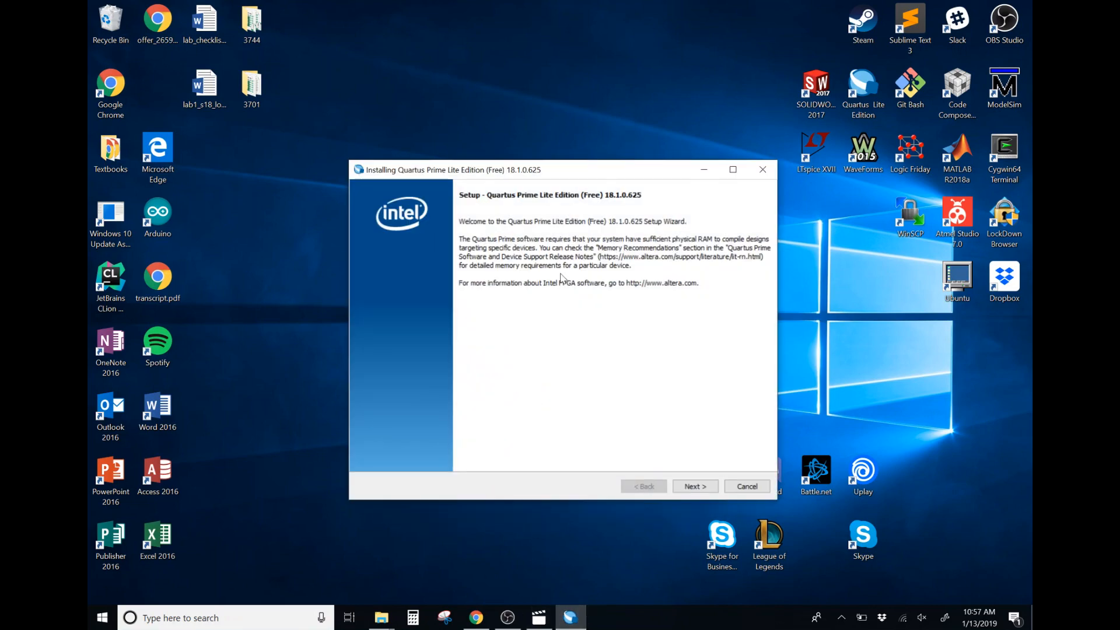
mouse_move(517, 267)
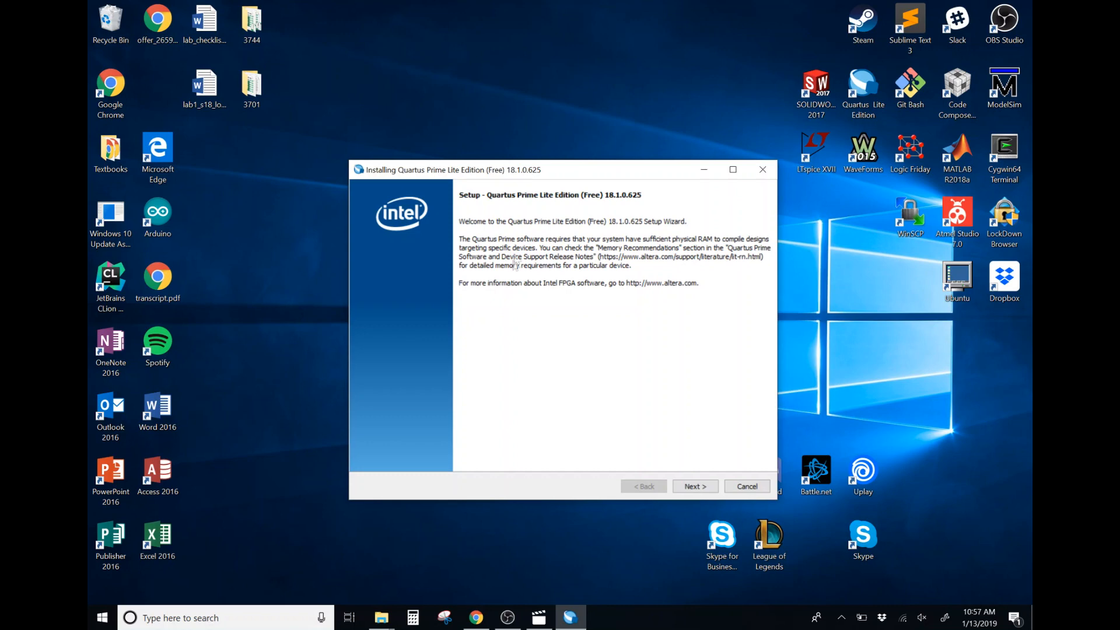
mouse_move(620, 276)
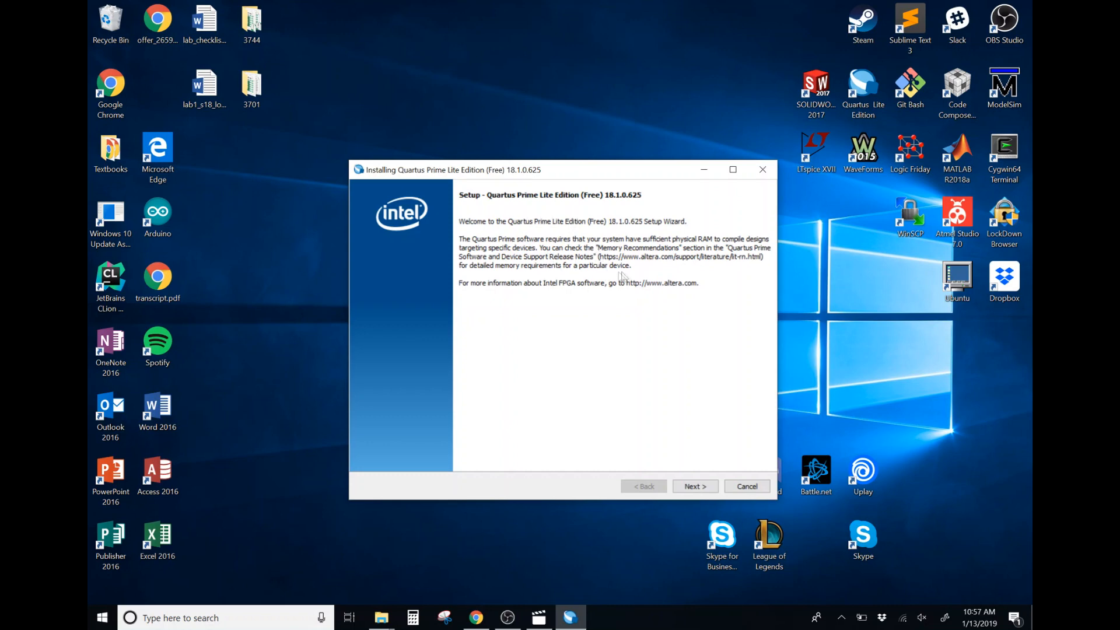
mouse_move(694, 487)
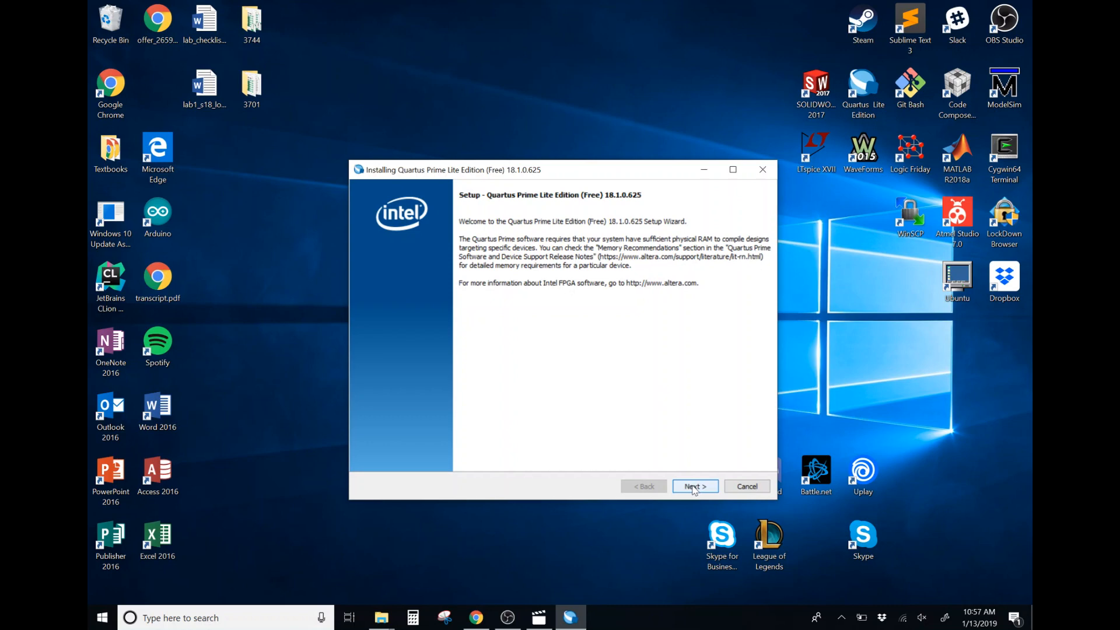
Pass the welcome page, accept the license agreement, and reach the installation directory page
left_click(695, 486)
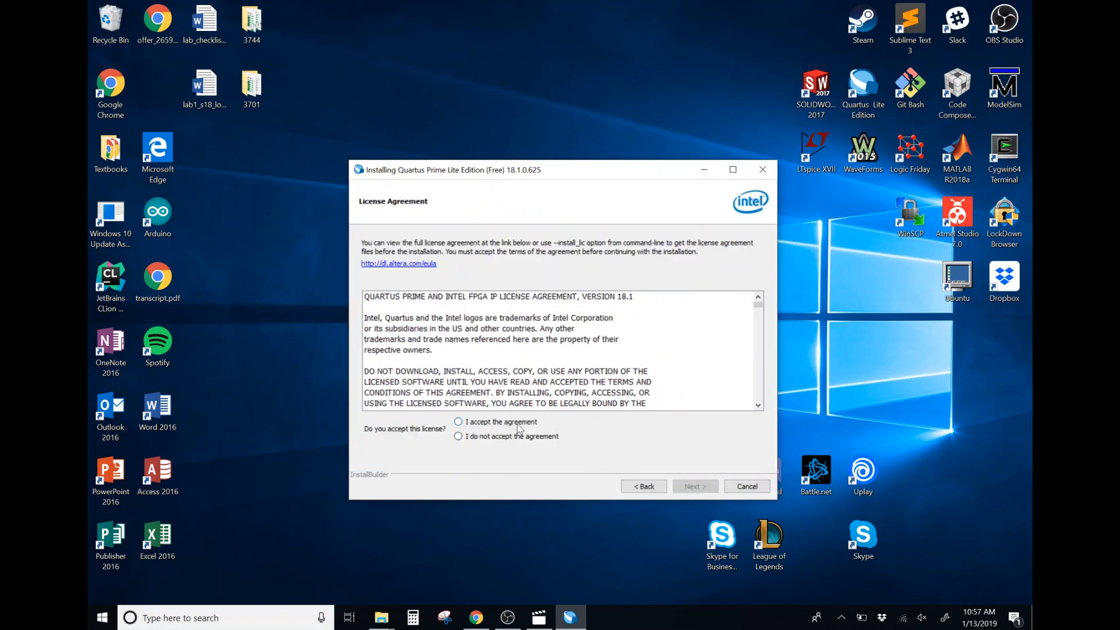
left_click(458, 422)
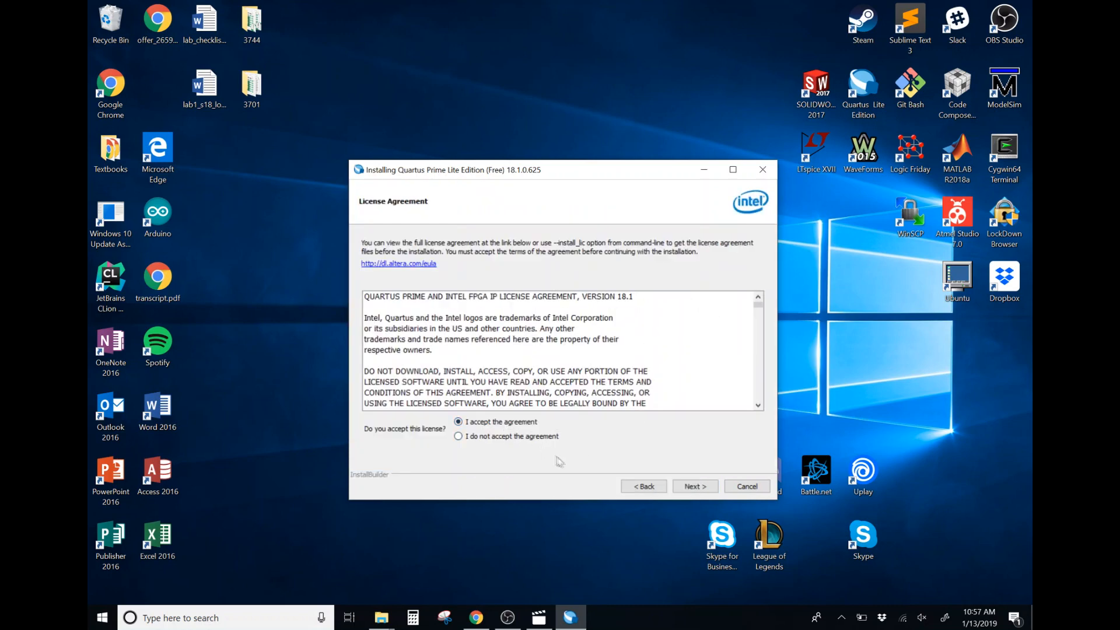
left_click(694, 486)
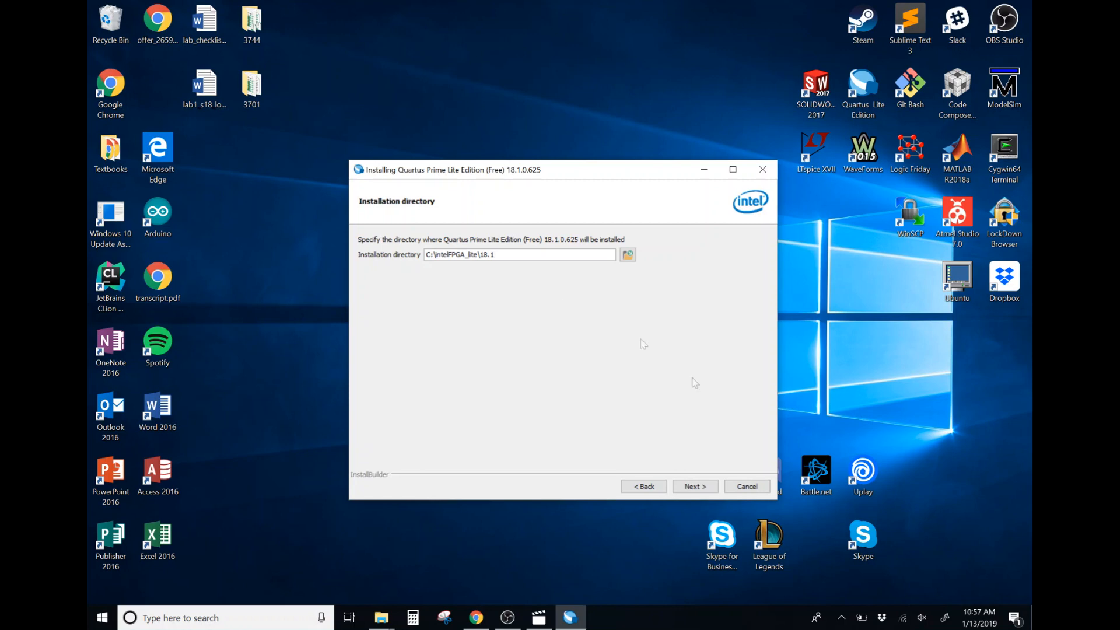
Install to C:\intelFPGA_lite\18.1 with default components including Cyclone V, MAX 10, ModelSim
left_click(696, 486)
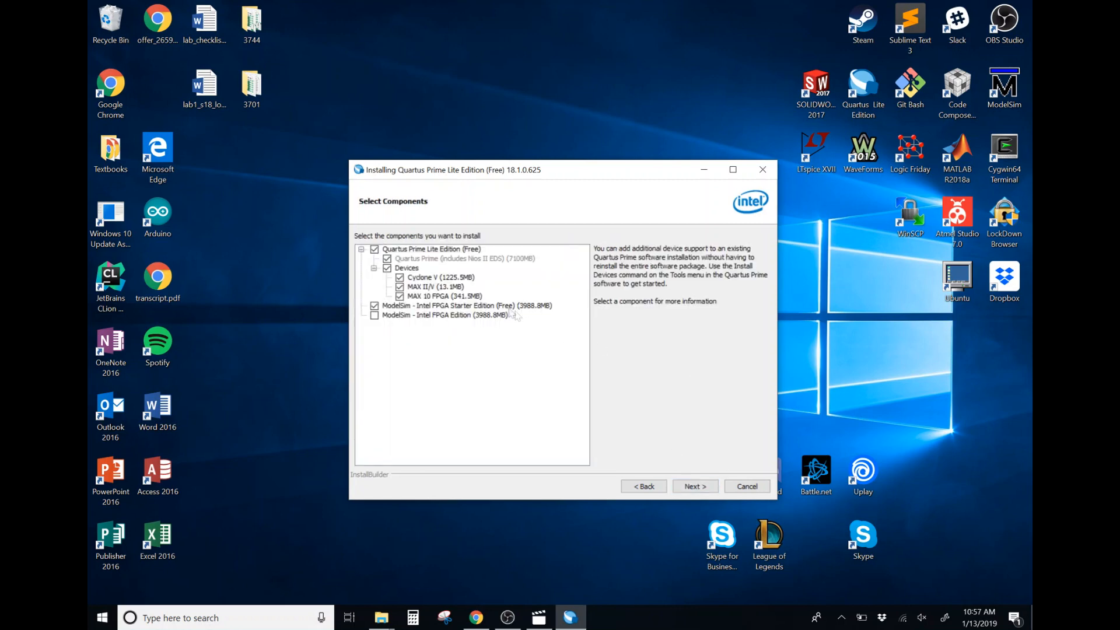
mouse_move(504, 184)
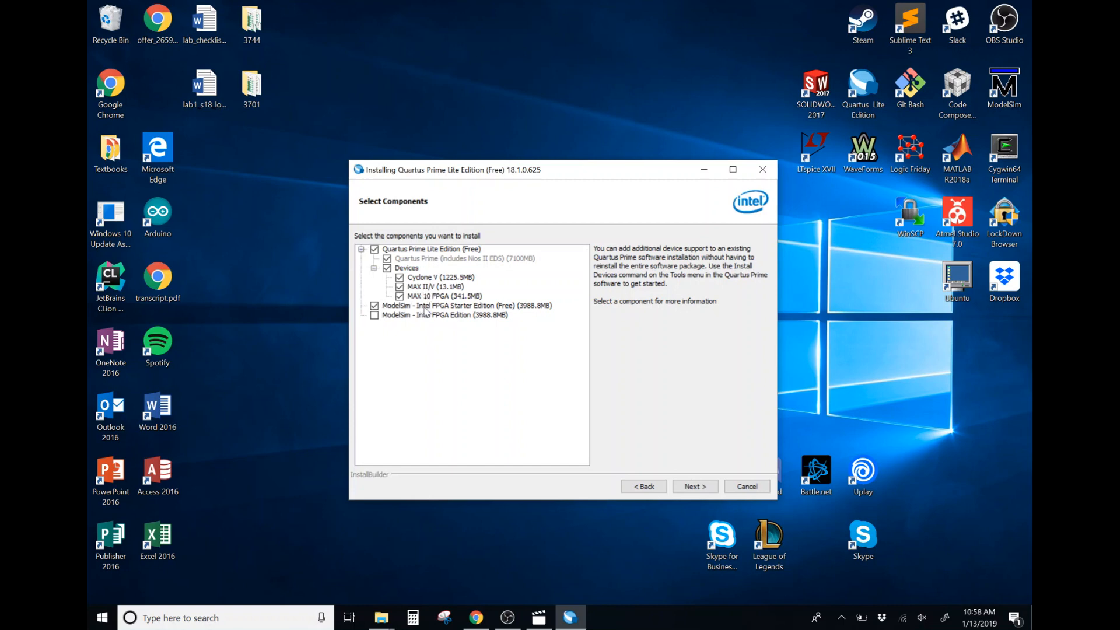
mouse_move(402, 315)
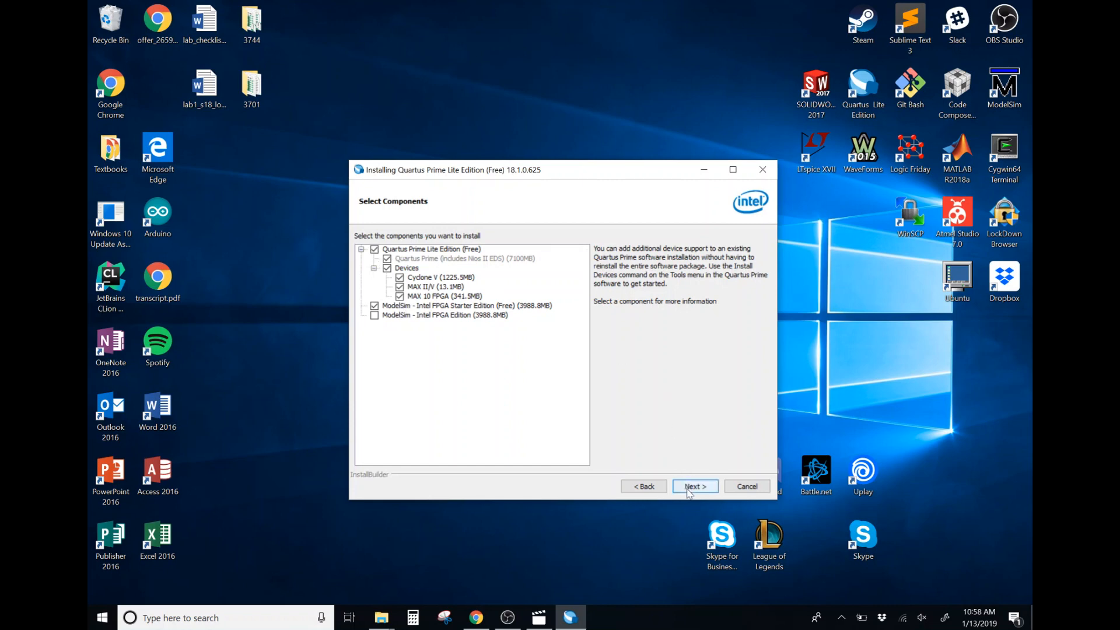
left_click(695, 486)
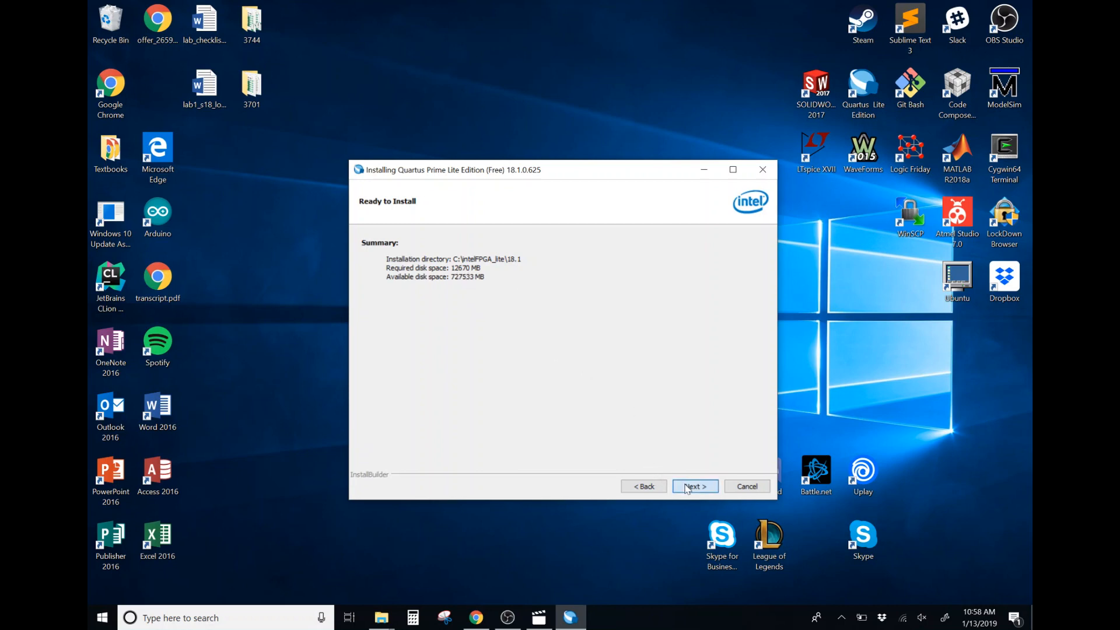
left_click(695, 486)
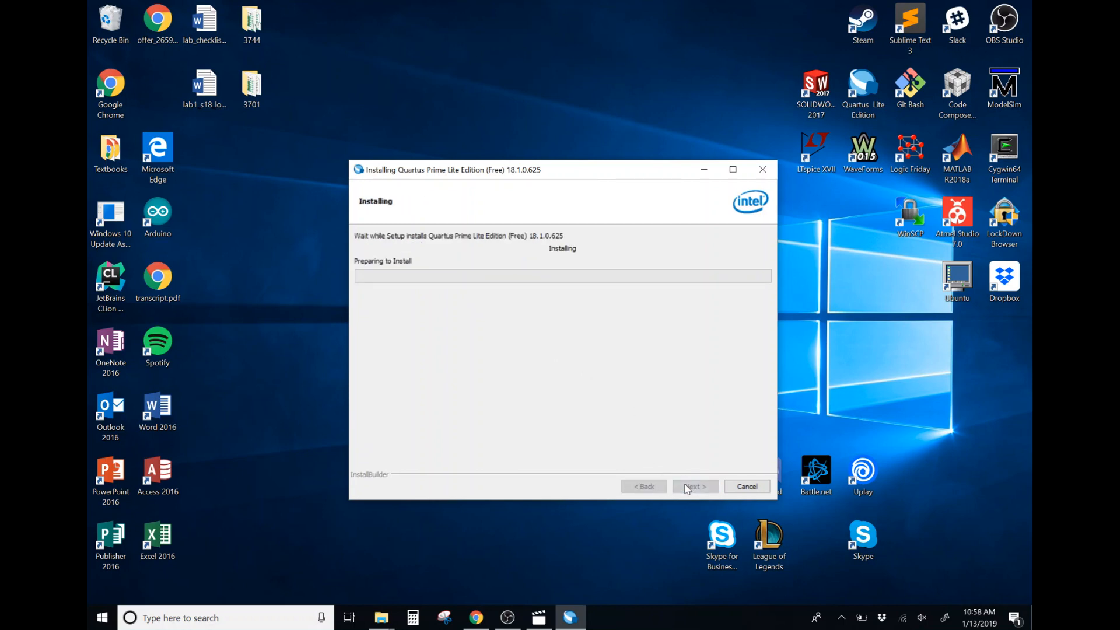